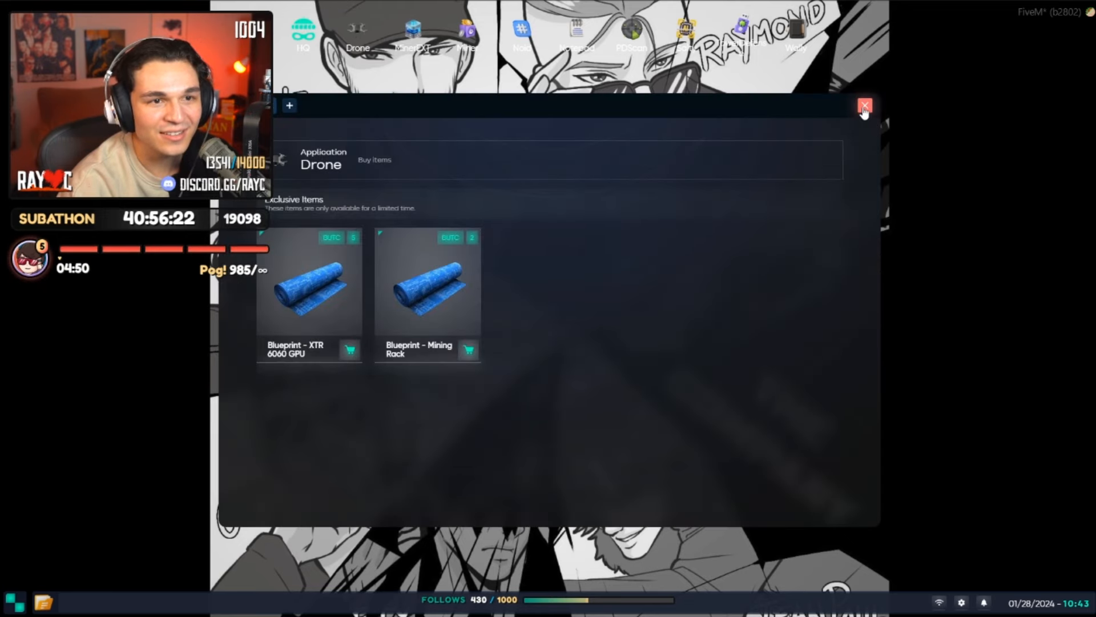
Close the Drone item shop window
click(302, 33)
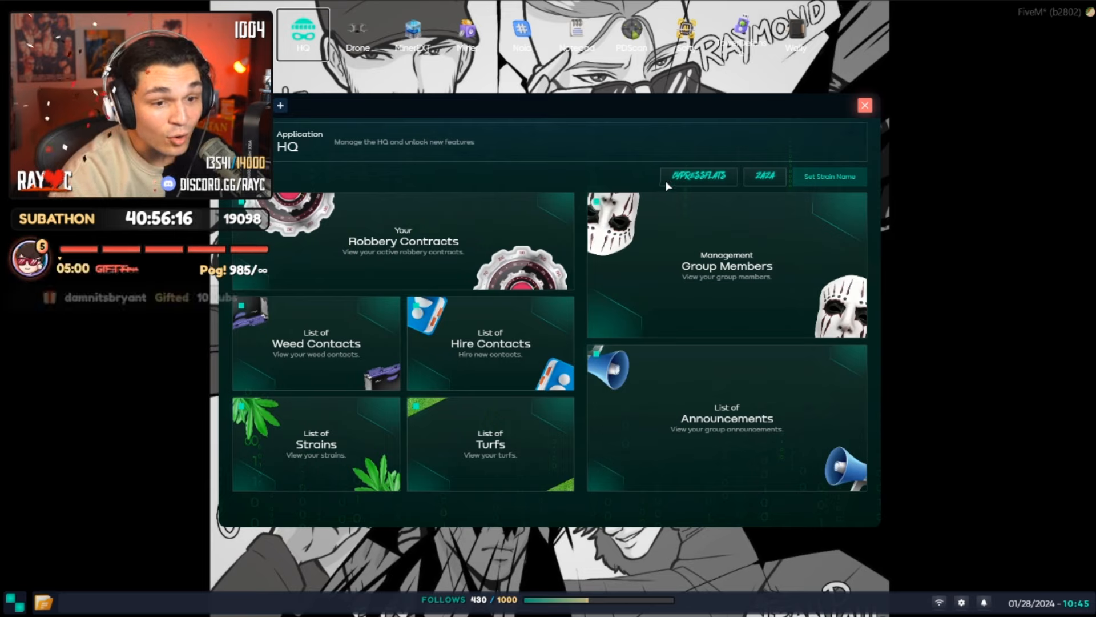
mouse_move(663, 198)
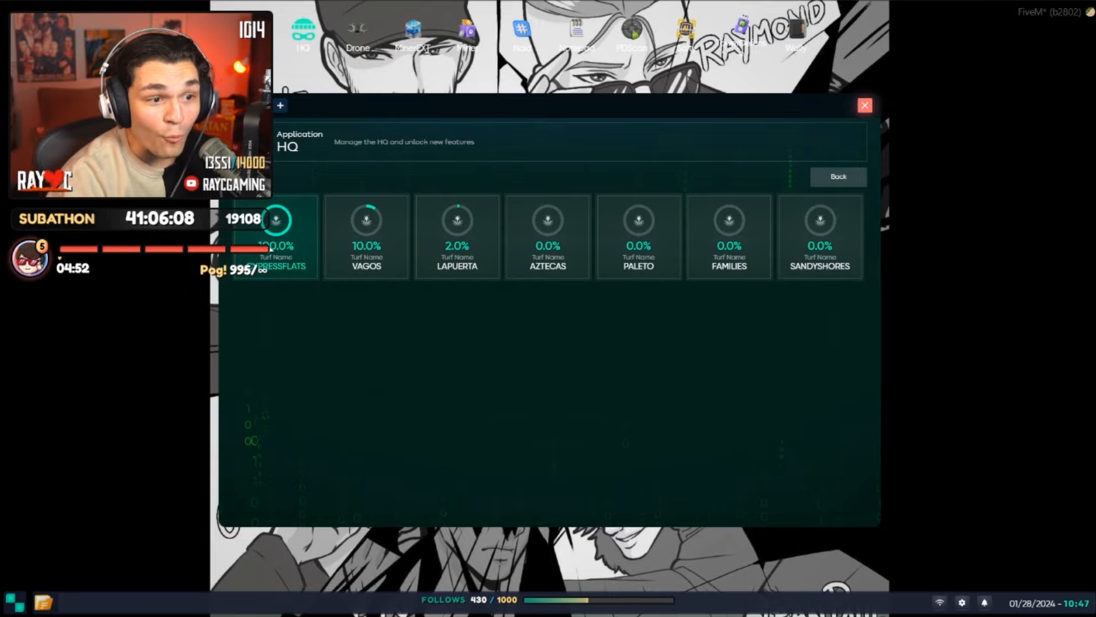
Leave the turfs list for the HQ main menu
click(864, 105)
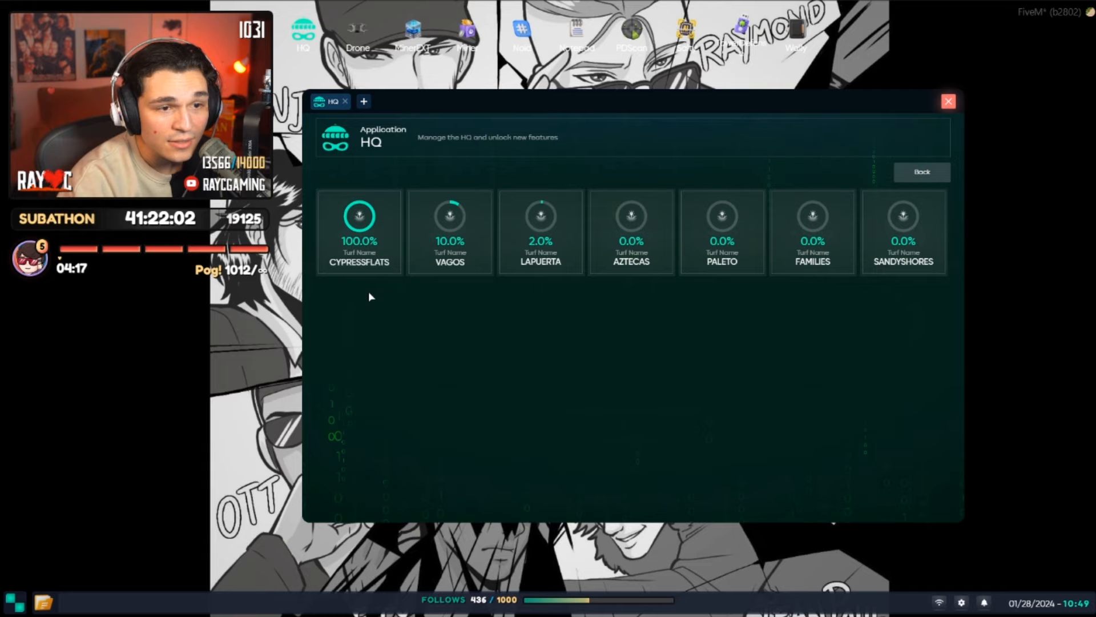
mouse_move(432, 324)
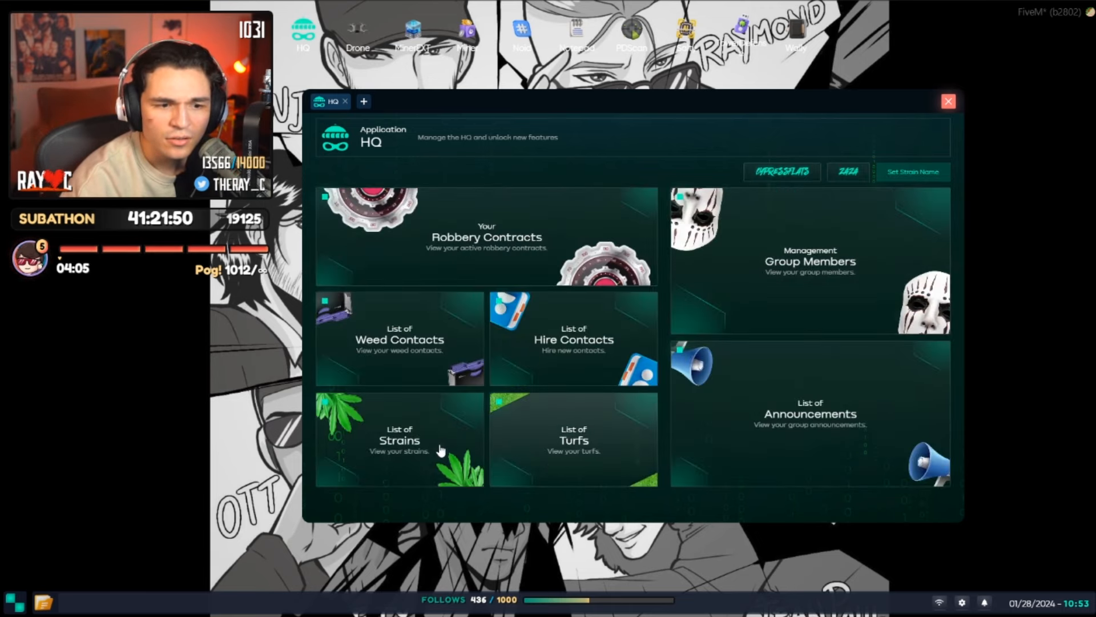
Review the List of Strains progress, then leave that page
click(399, 439)
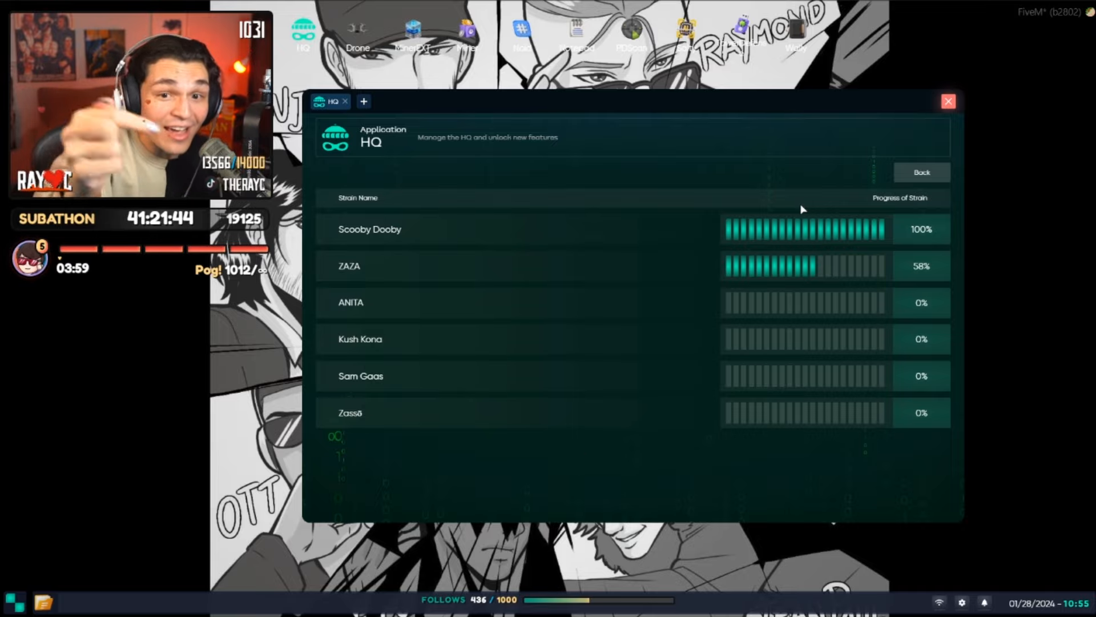
click(948, 101)
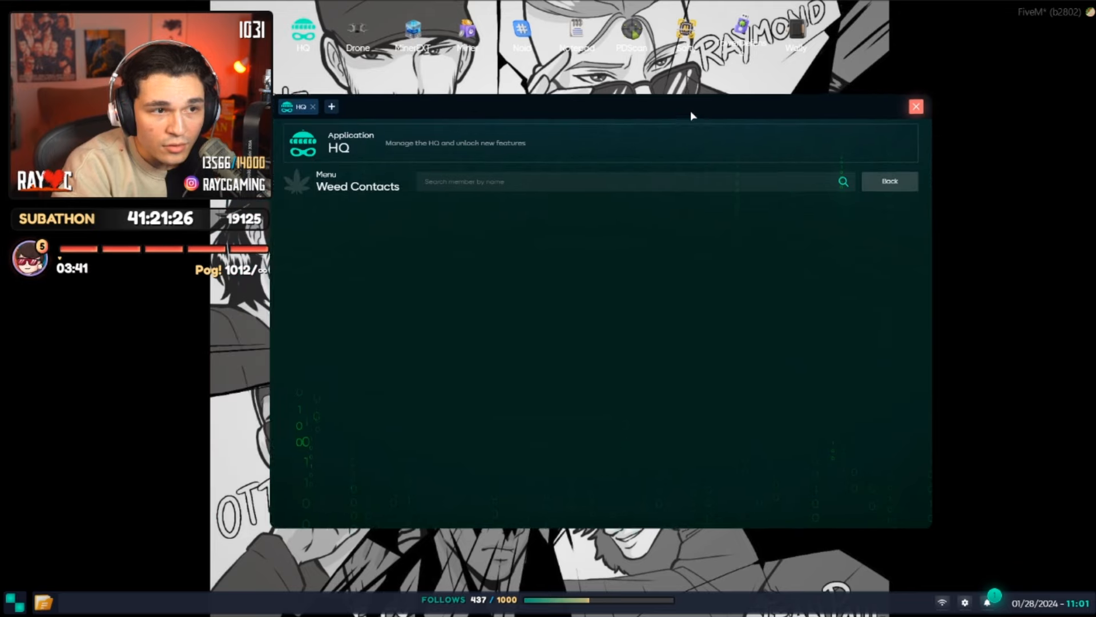
Return to the HQ menu and open List of Hire Contacts
click(888, 181)
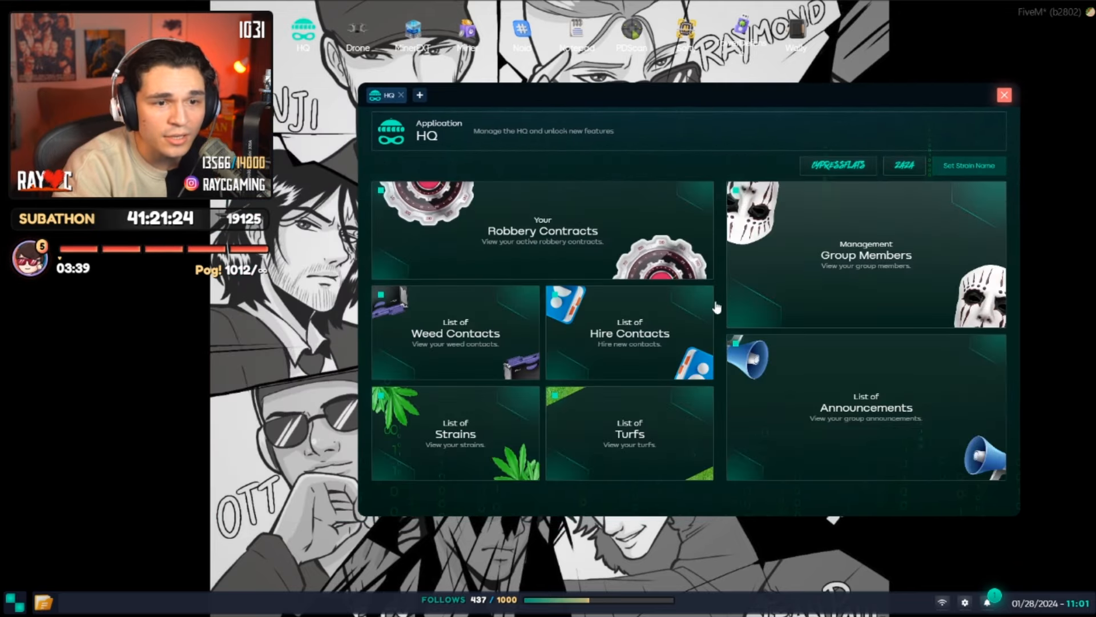
click(628, 333)
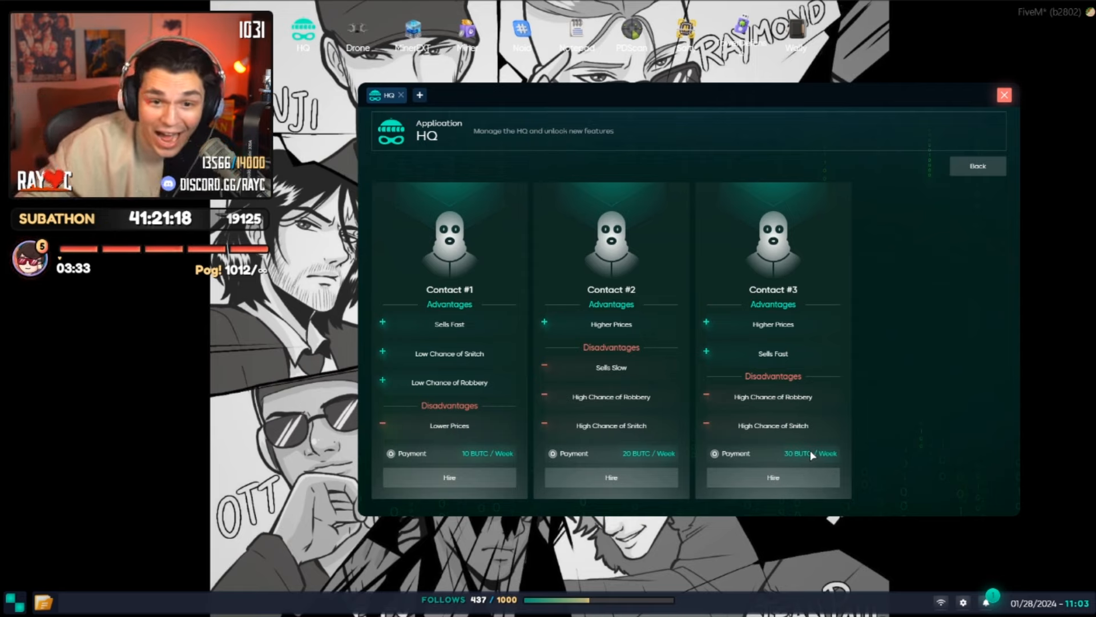
mouse_move(863, 436)
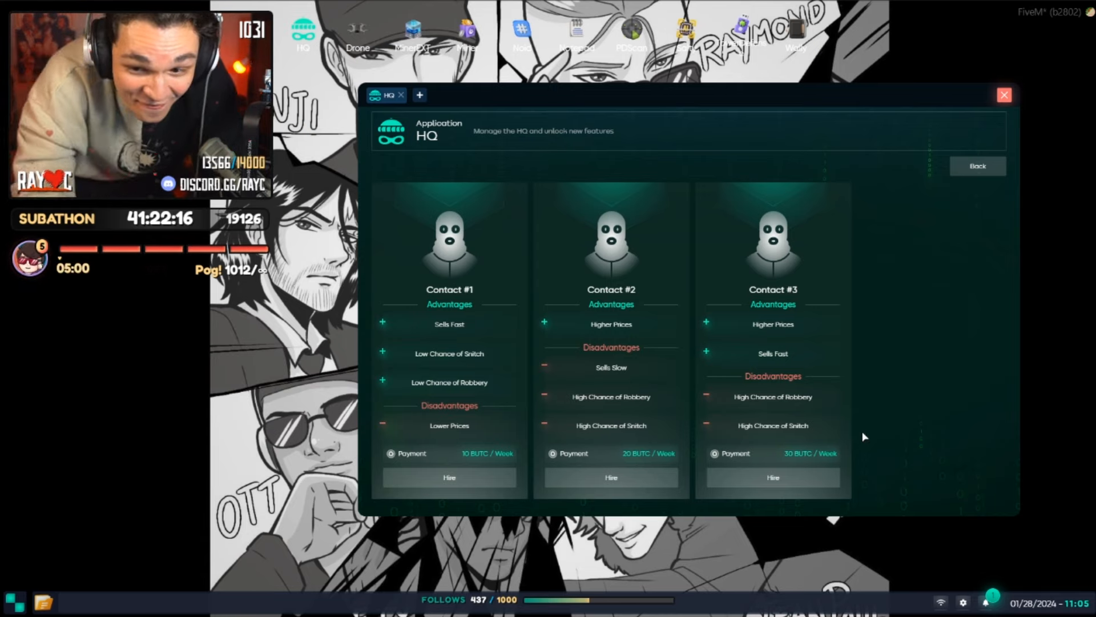